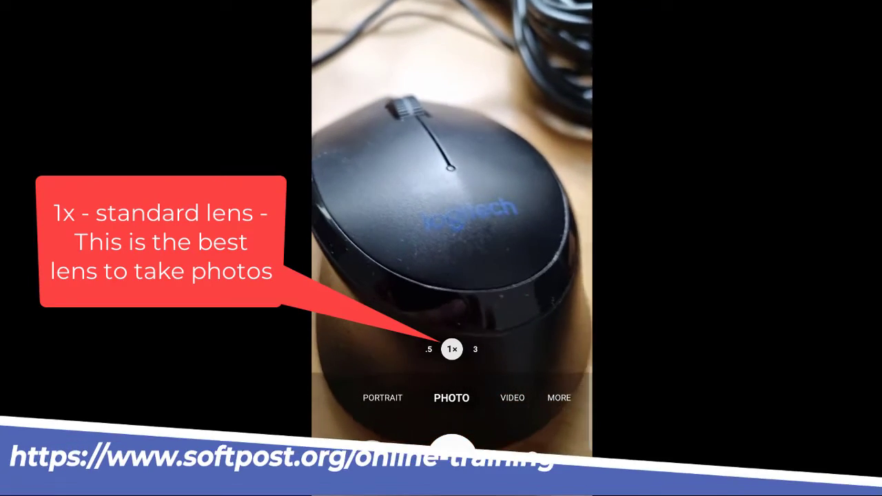
Step: Zoom to 3x telephoto so the mouse logo fills the viewfinder
left_click(474, 349)
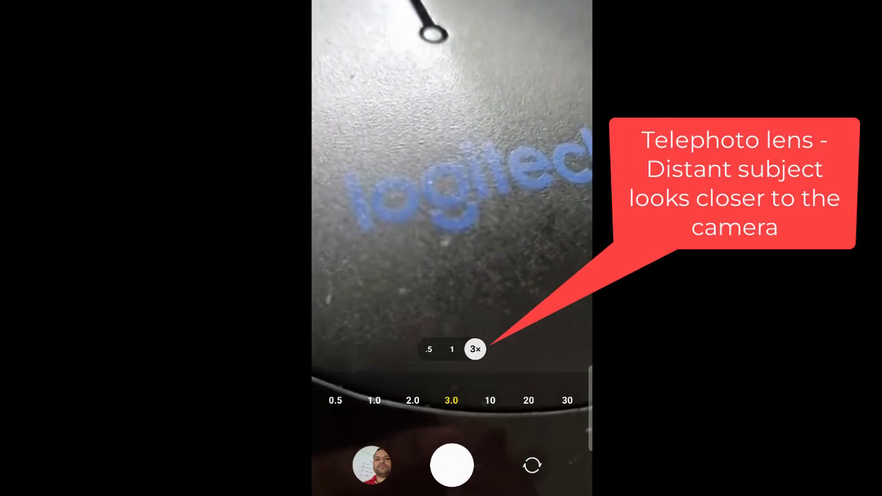
left_click(452, 350)
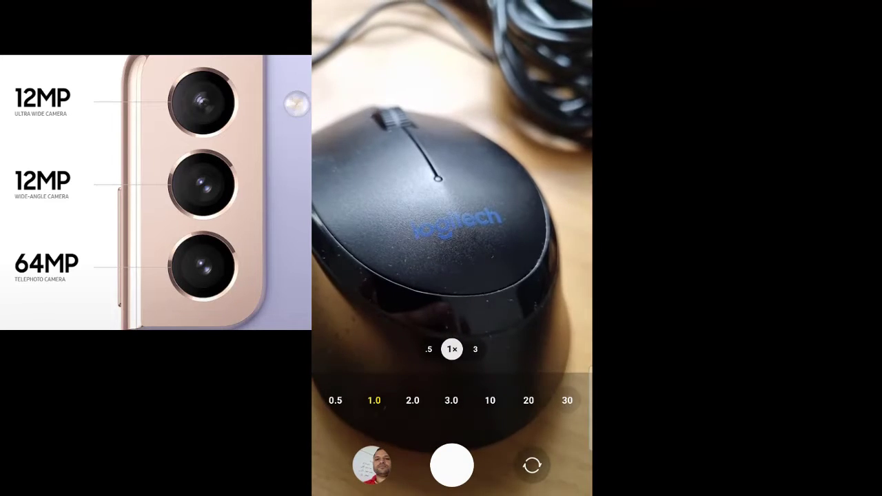
left_click(474, 349)
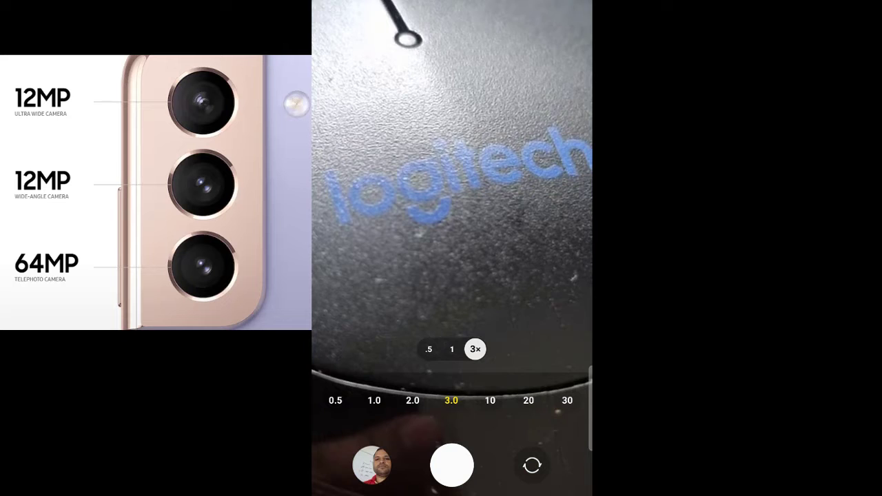
left_click(452, 350)
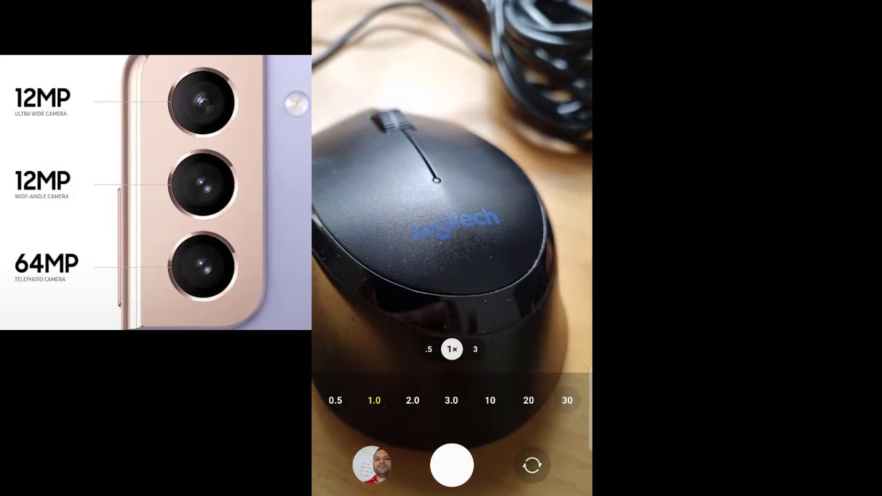